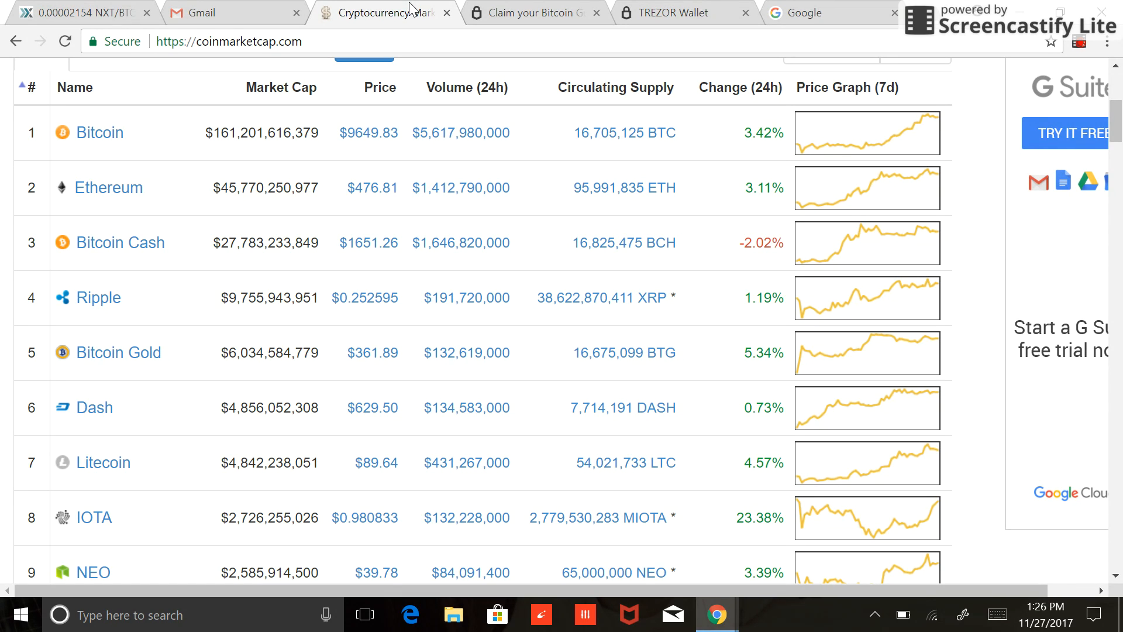
- Reload coinmarketcap.com several times for fresh prices, then switch to the Google tab
{"action": "left_click", "coordinate": [64, 41]}
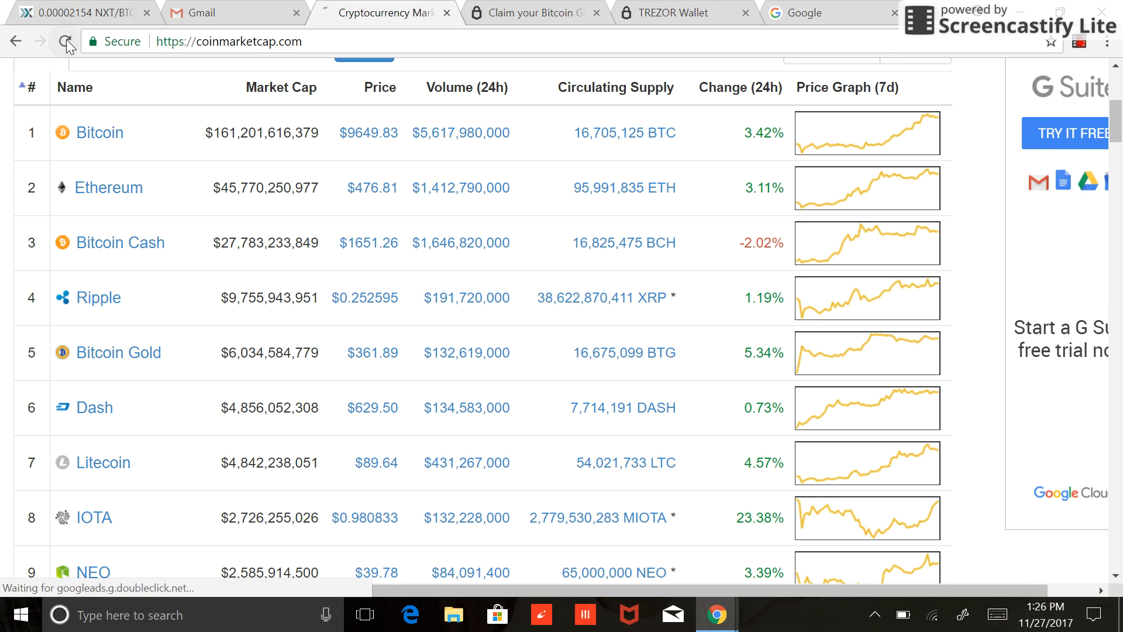
{"action": "left_click", "coordinate": [66, 40]}
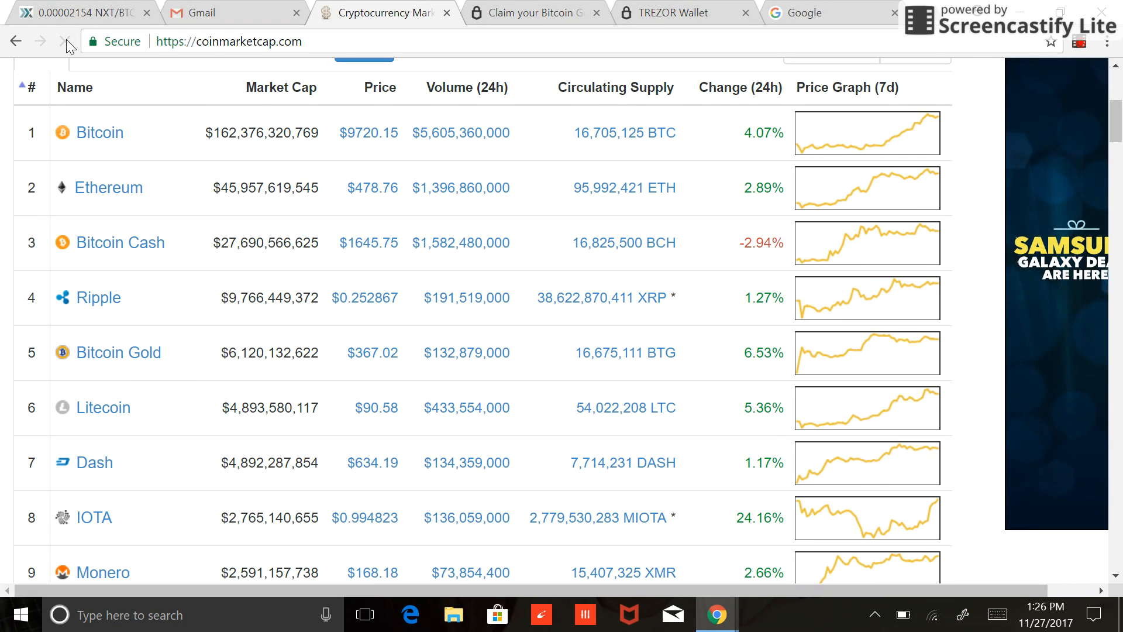
{"action": "left_click", "coordinate": [68, 41]}
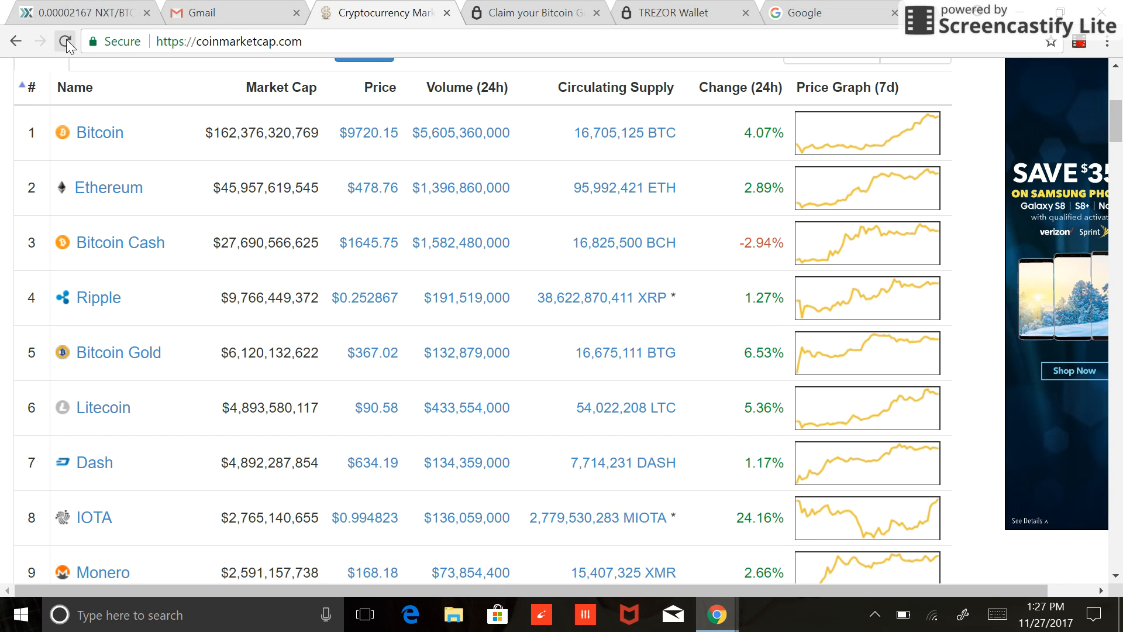
{"action": "left_click", "coordinate": [819, 12]}
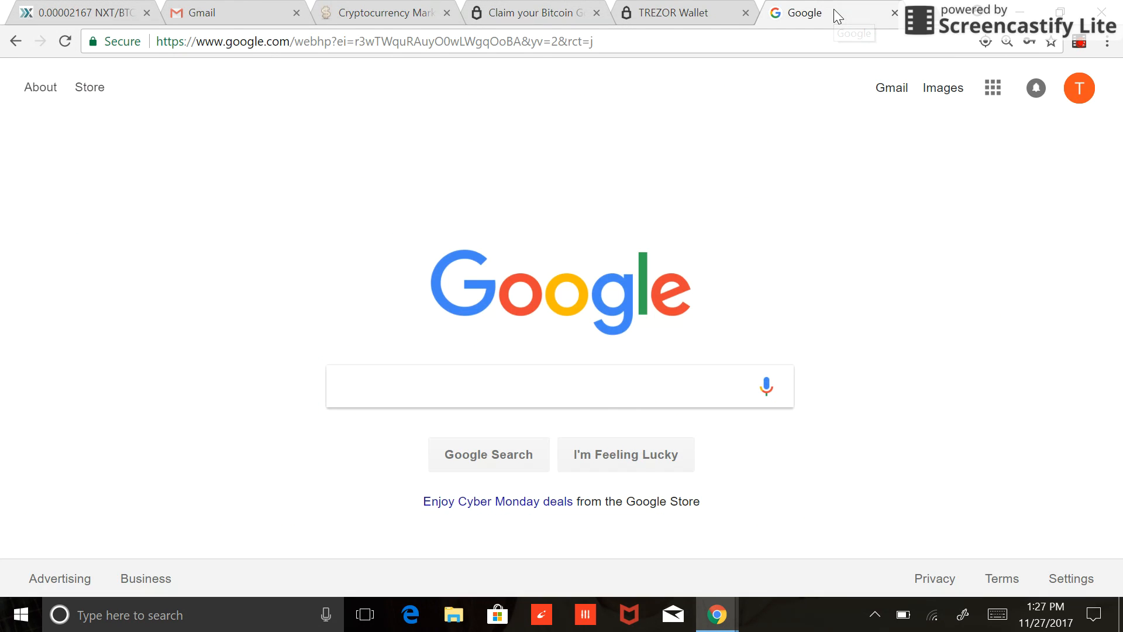
- Google 'trezor beta wallet' and open the 'Claim your Bitcoin Gold – TREZOR Blog' result
{"action": "left_click", "coordinate": [548, 386]}
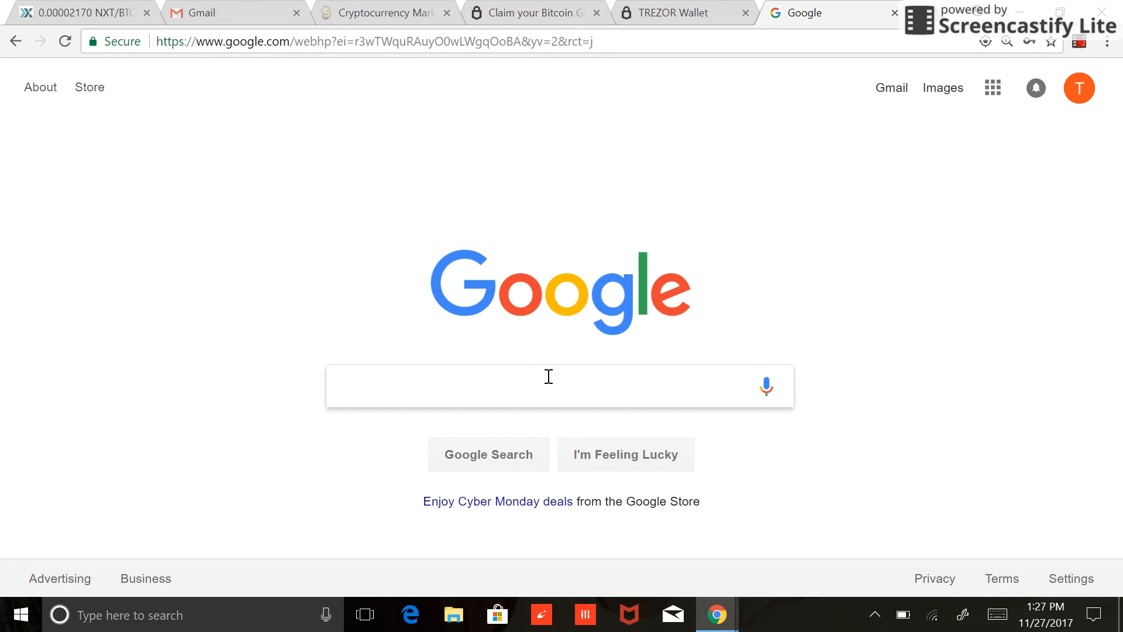
{"action": "type", "text": "trezor beta w"}
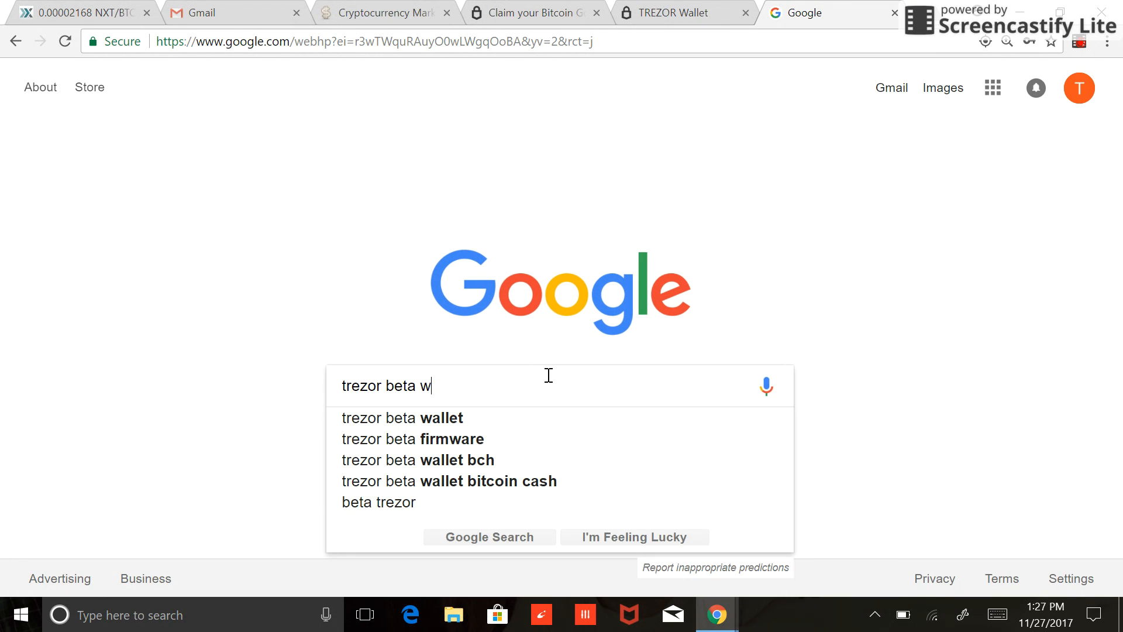
{"action": "left_click", "coordinate": [401, 418]}
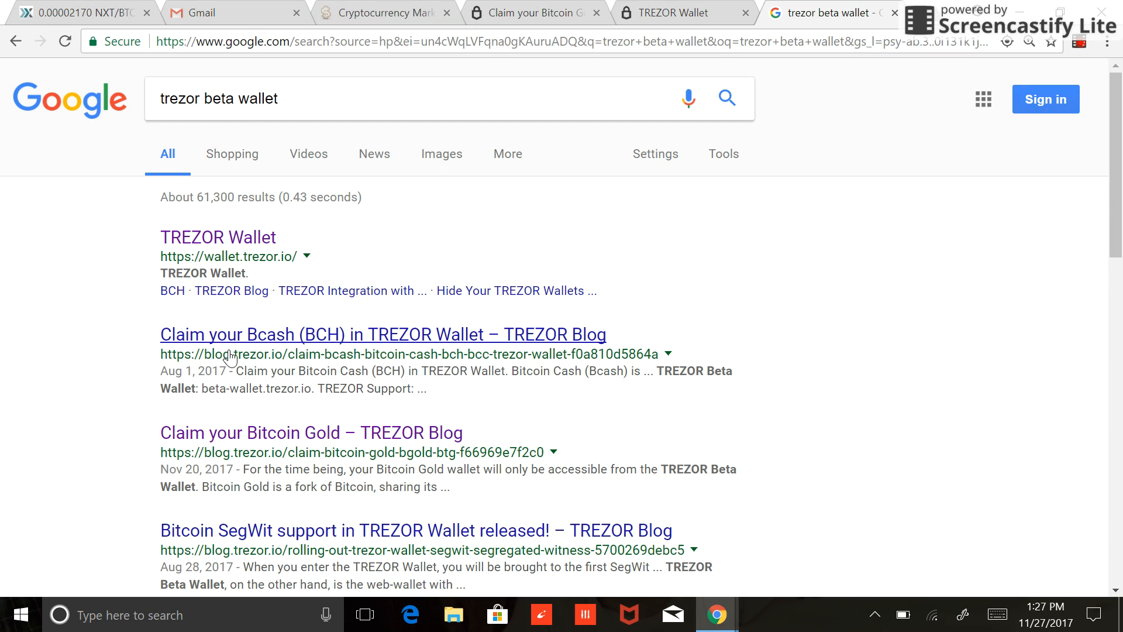
{"action": "mouse_move", "coordinate": [311, 432]}
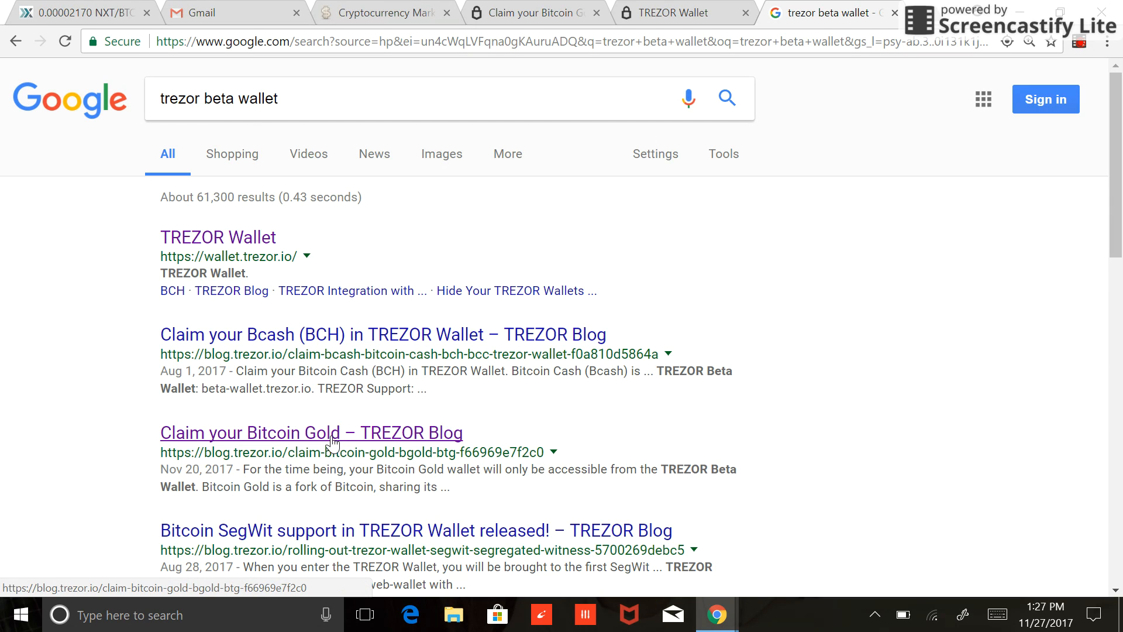
{"action": "left_click", "coordinate": [310, 433]}
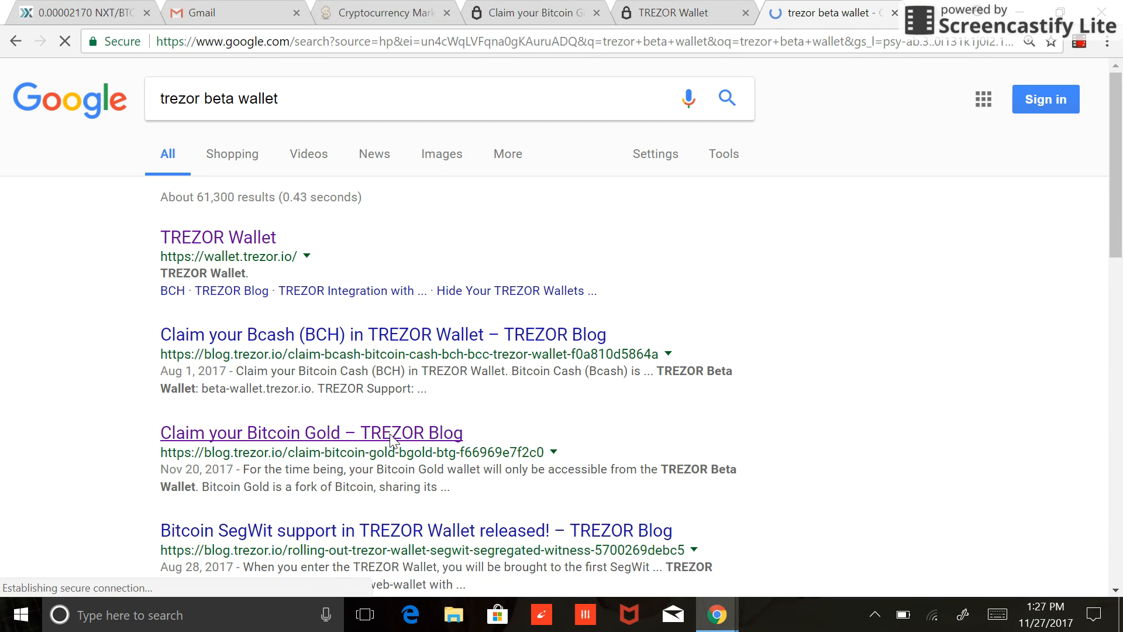
{"action": "left_click", "coordinate": [310, 433]}
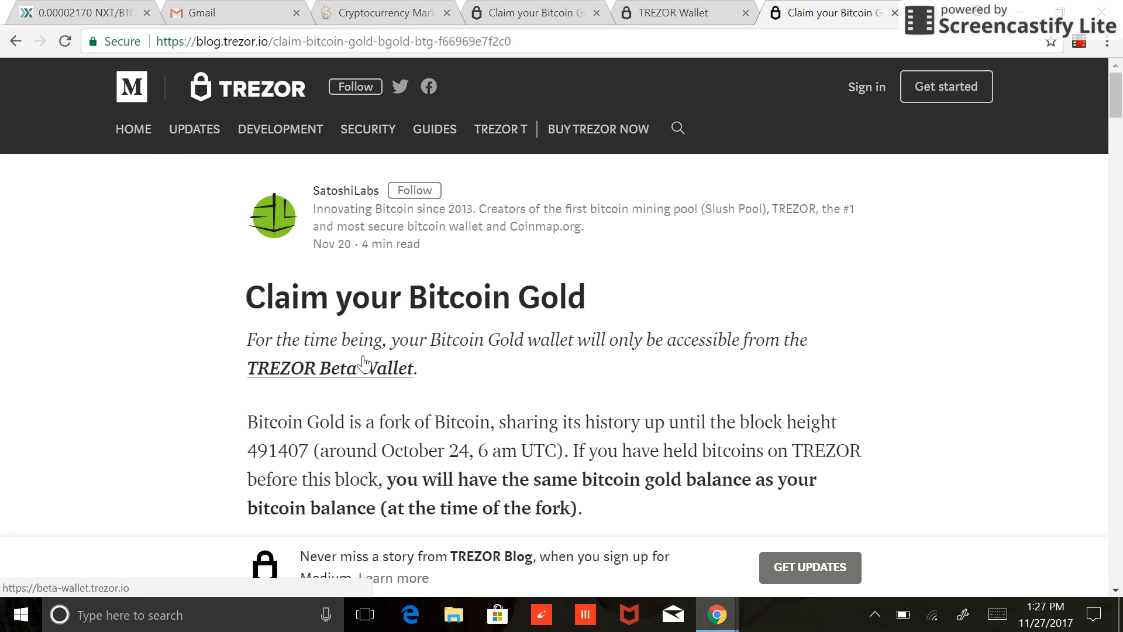
{"action": "mouse_move", "coordinate": [232, 242]}
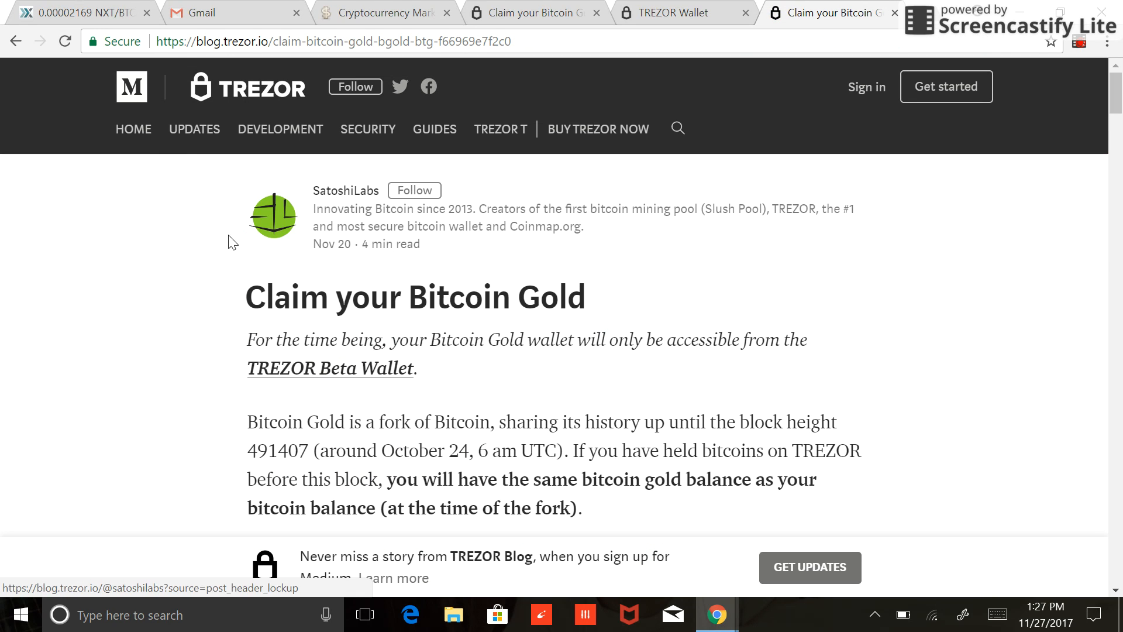
- Follow the article's TREZOR Beta Wallet link to beta-wallet.trezor.io
{"action": "left_click", "coordinate": [330, 368]}
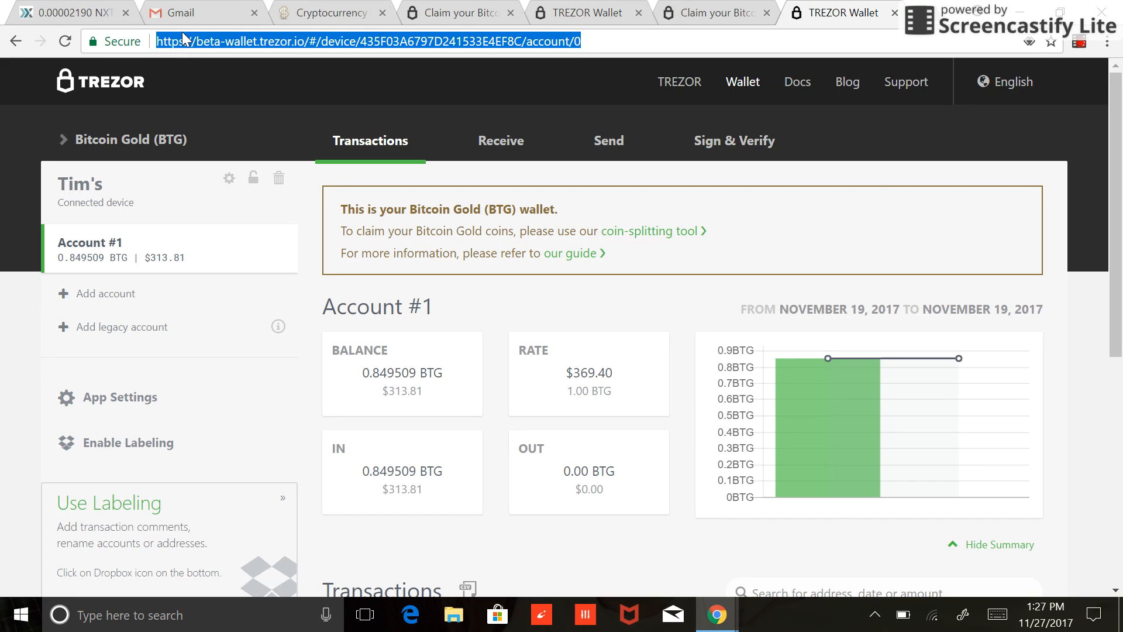
- Check the blog article, return to the BTG wallet, and follow the coin-splitting tool link
{"action": "left_click", "coordinate": [129, 139]}
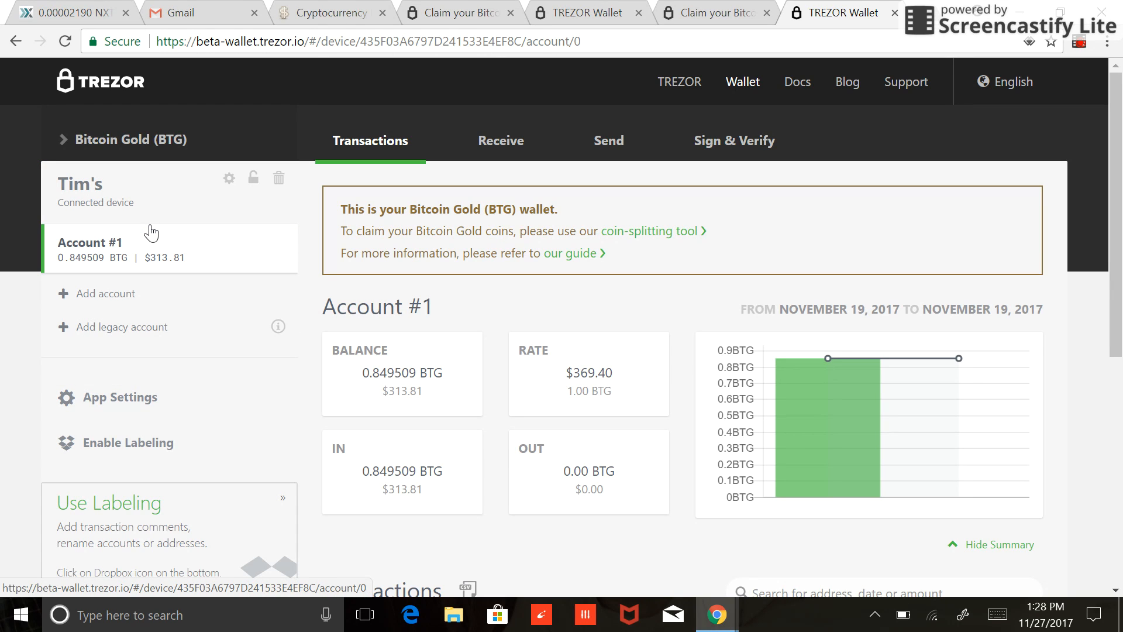
{"action": "mouse_move", "coordinate": [270, 305]}
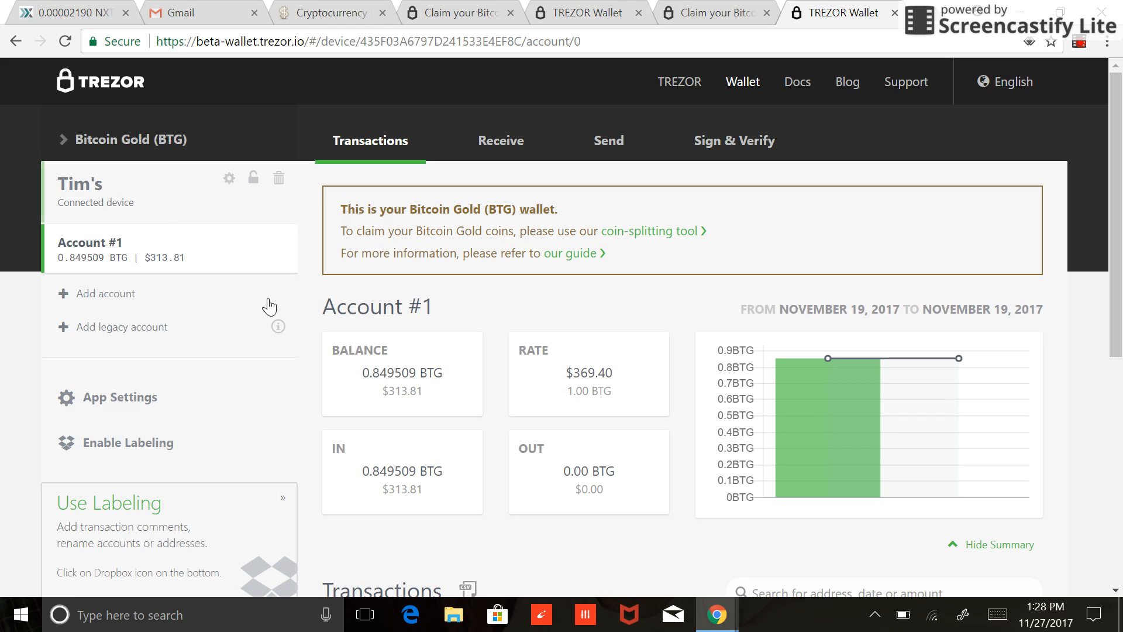
{"action": "mouse_move", "coordinate": [457, 398]}
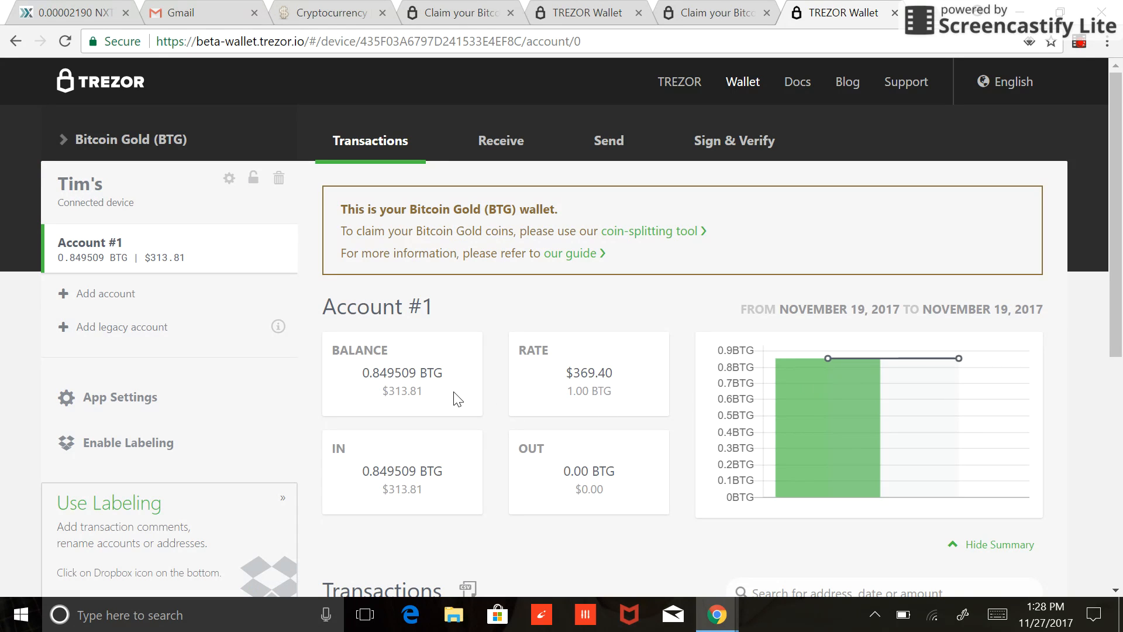
{"action": "mouse_move", "coordinate": [424, 375]}
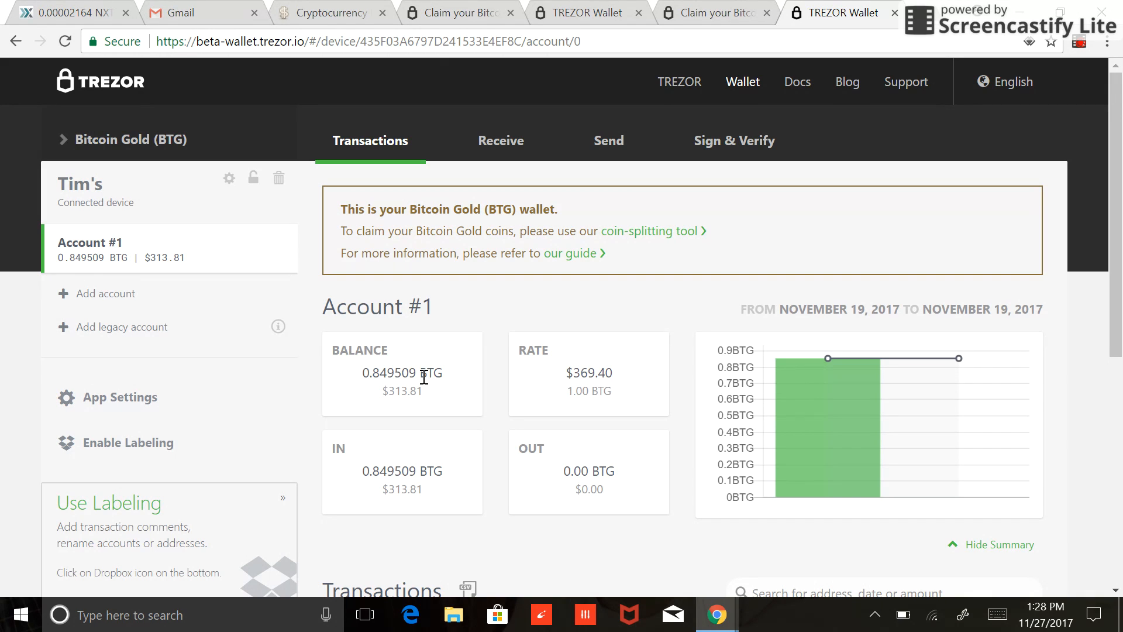
{"action": "mouse_move", "coordinate": [557, 267]}
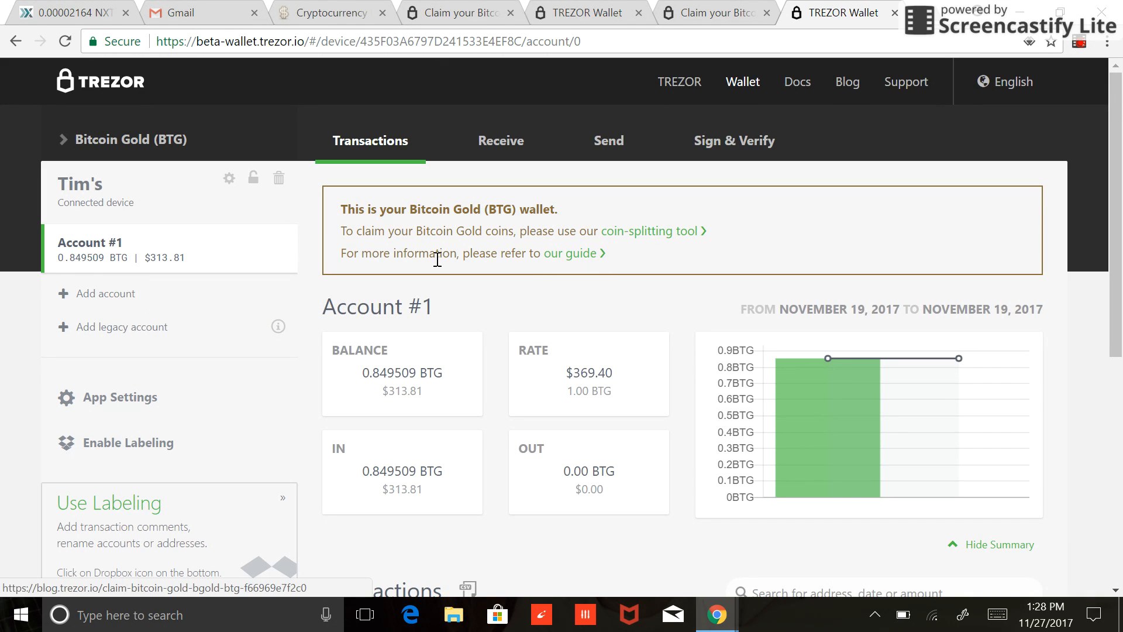
{"action": "mouse_move", "coordinate": [425, 201]}
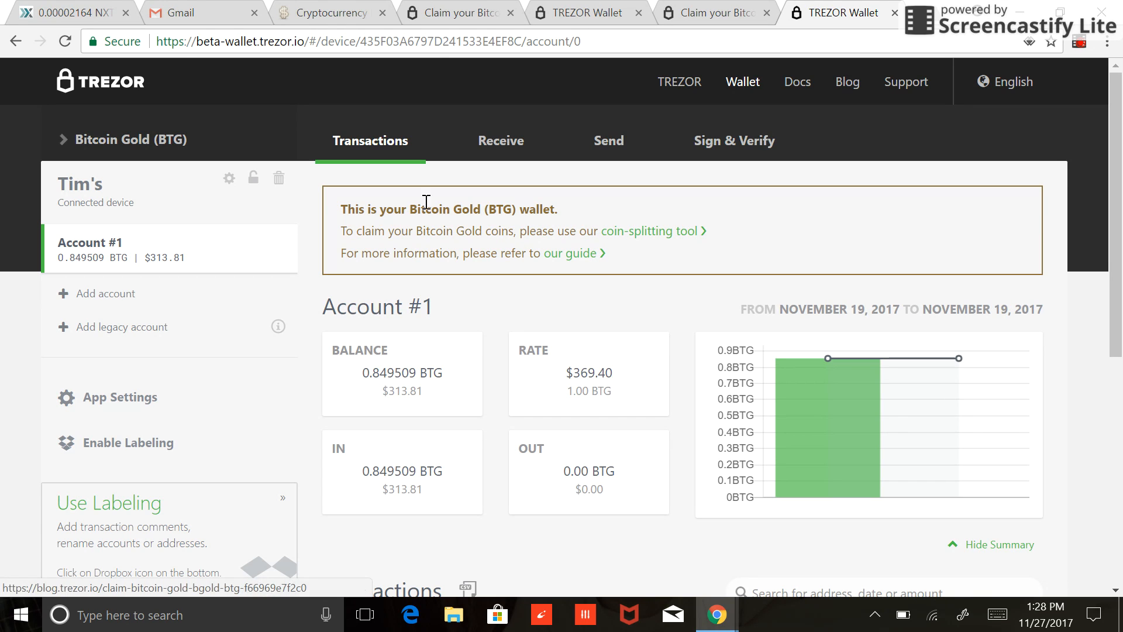
{"action": "left_click", "coordinate": [572, 252]}
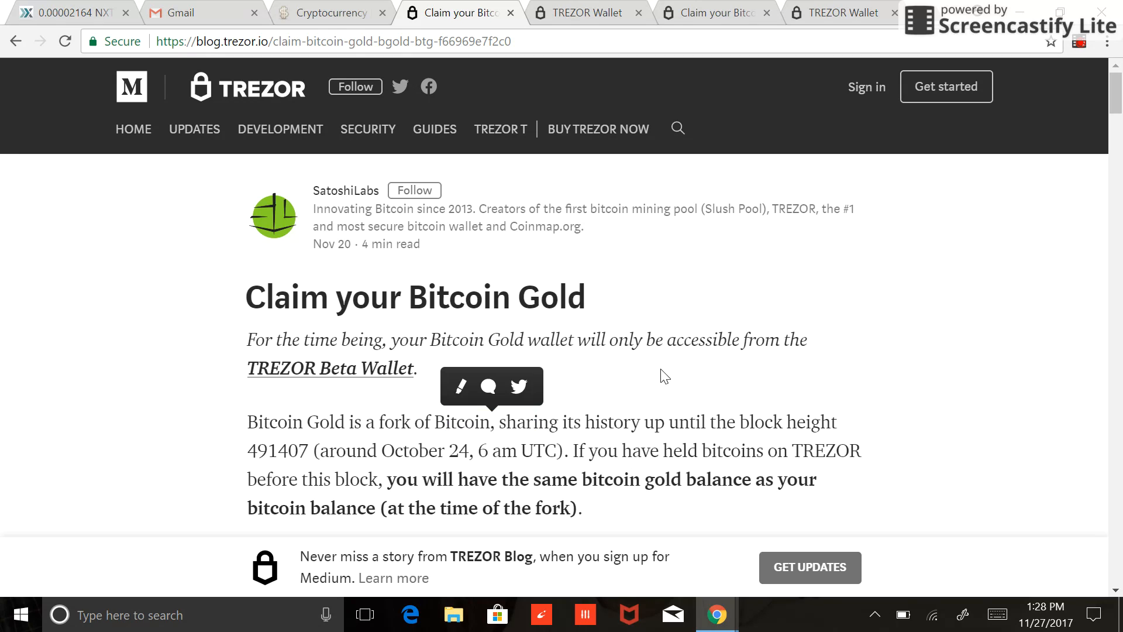
{"action": "left_click", "coordinate": [587, 12]}
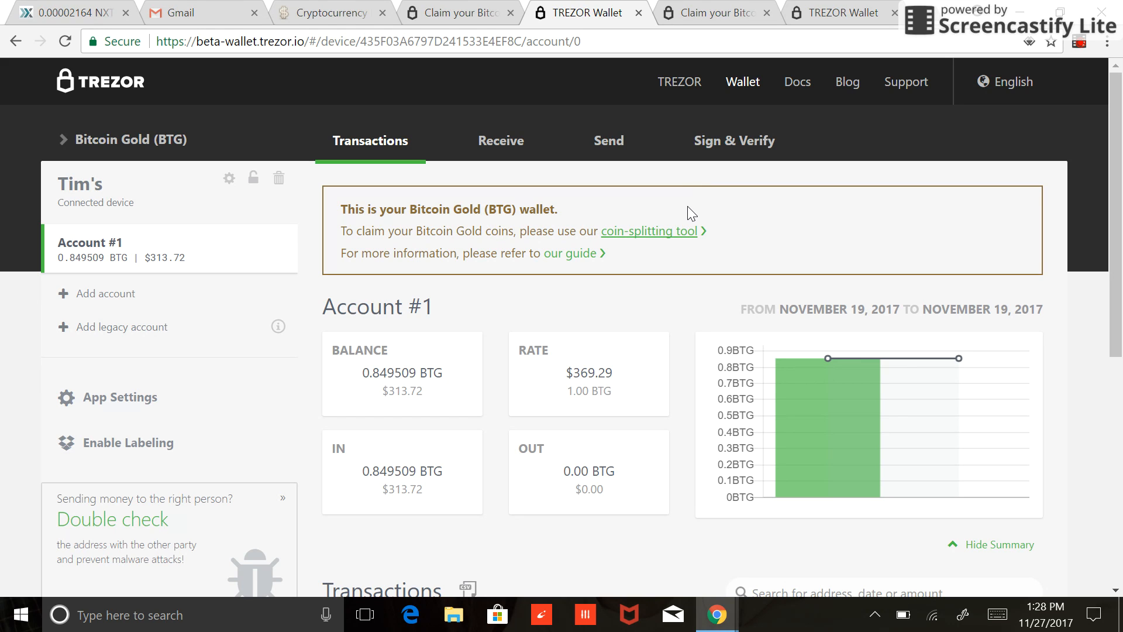
{"action": "mouse_move", "coordinate": [648, 230]}
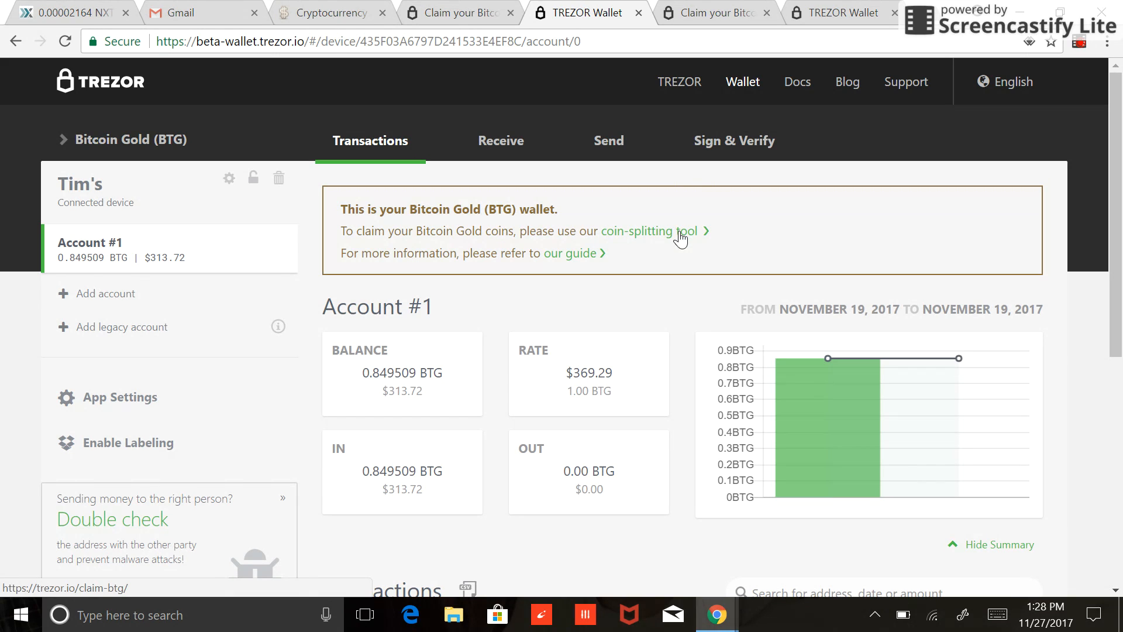
{"action": "left_click", "coordinate": [648, 230]}
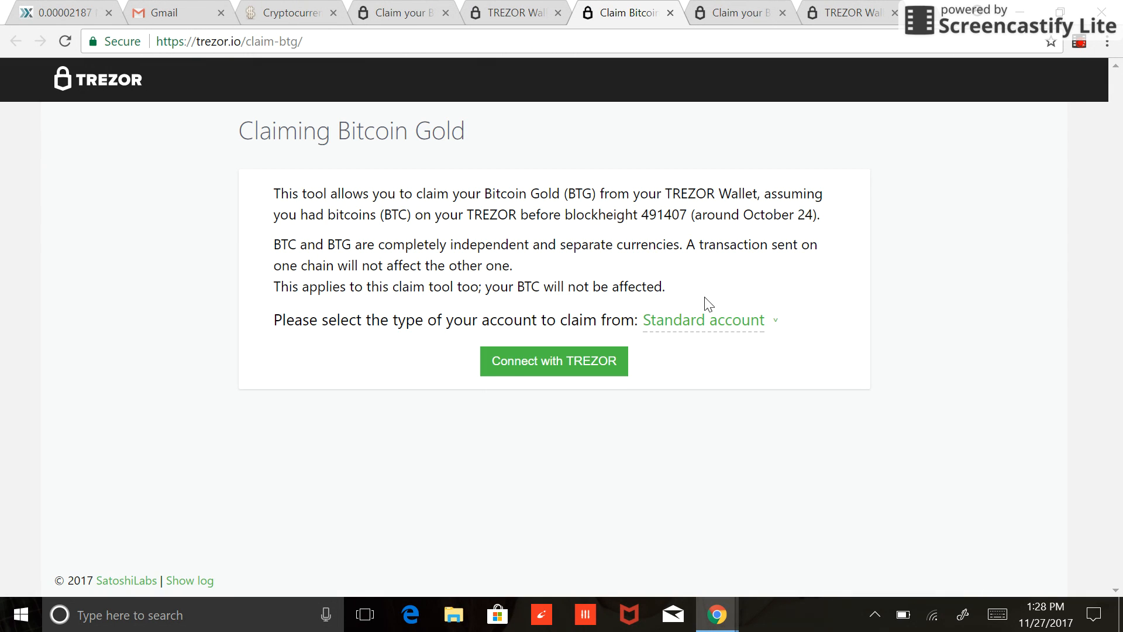
- Keep Standard account as the claim type and connect the Trezor device
{"action": "left_click", "coordinate": [702, 319]}
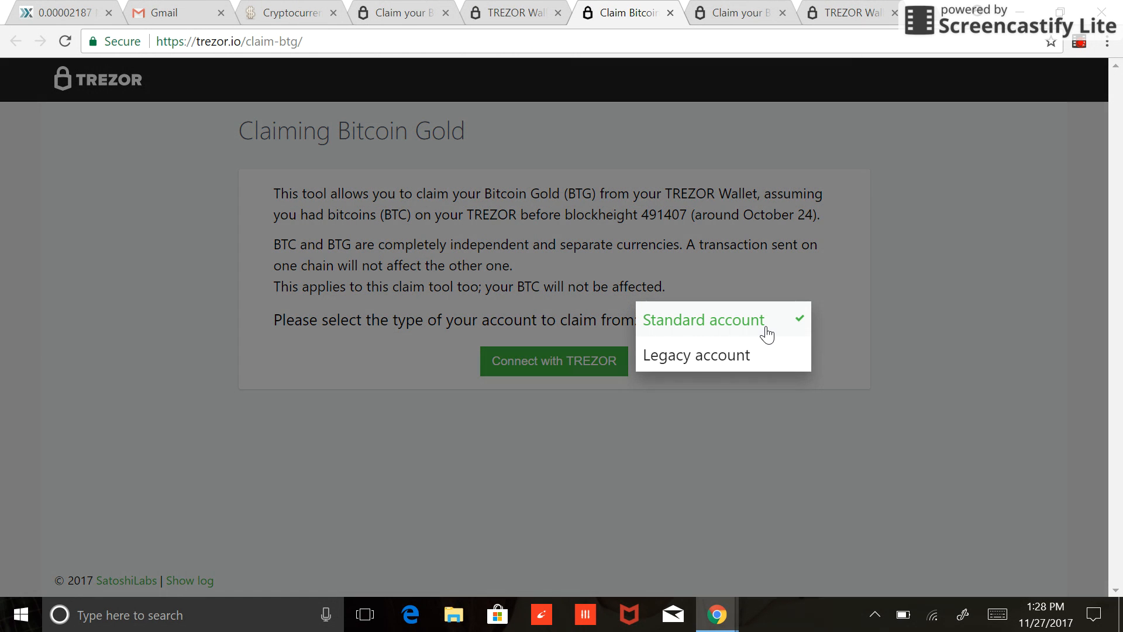
{"action": "mouse_move", "coordinate": [821, 322]}
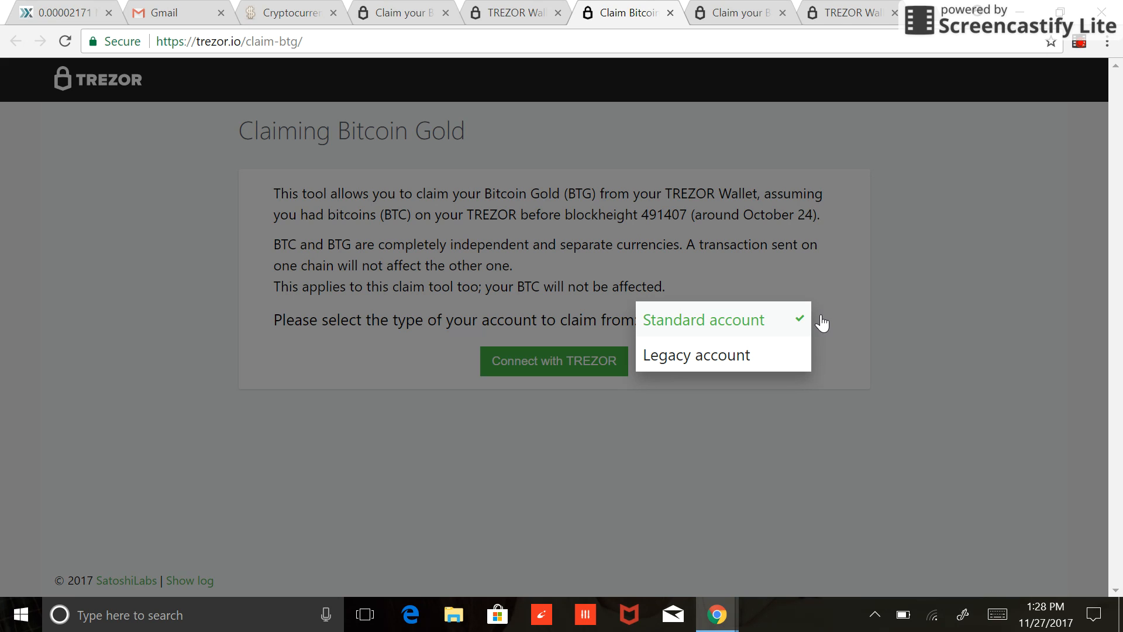
{"action": "mouse_move", "coordinate": [600, 361]}
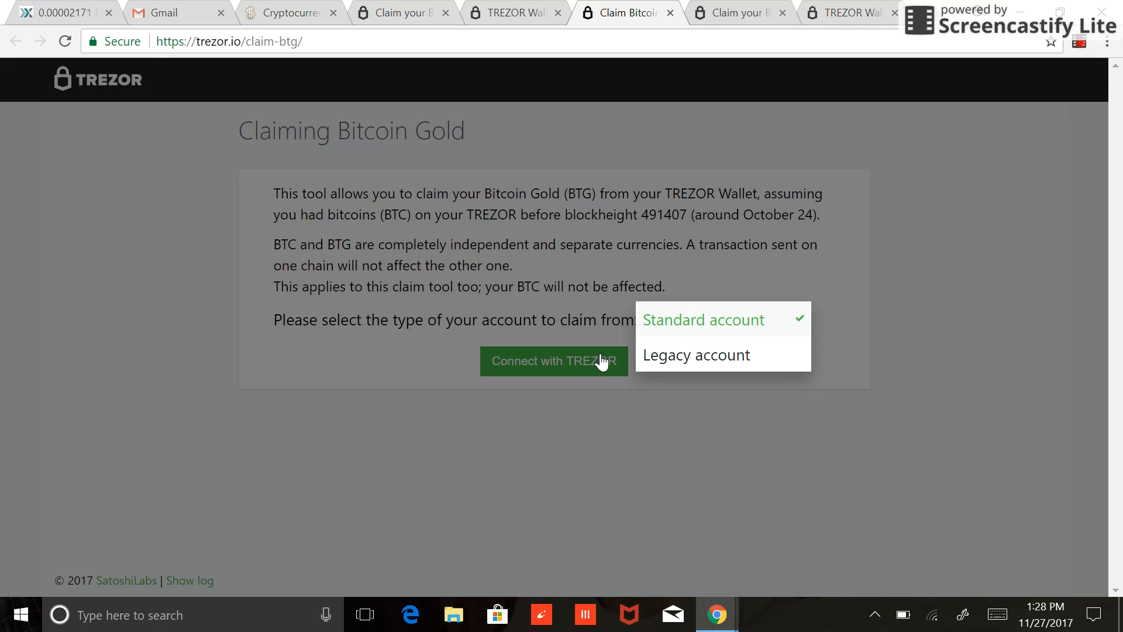
{"action": "left_click", "coordinate": [552, 360]}
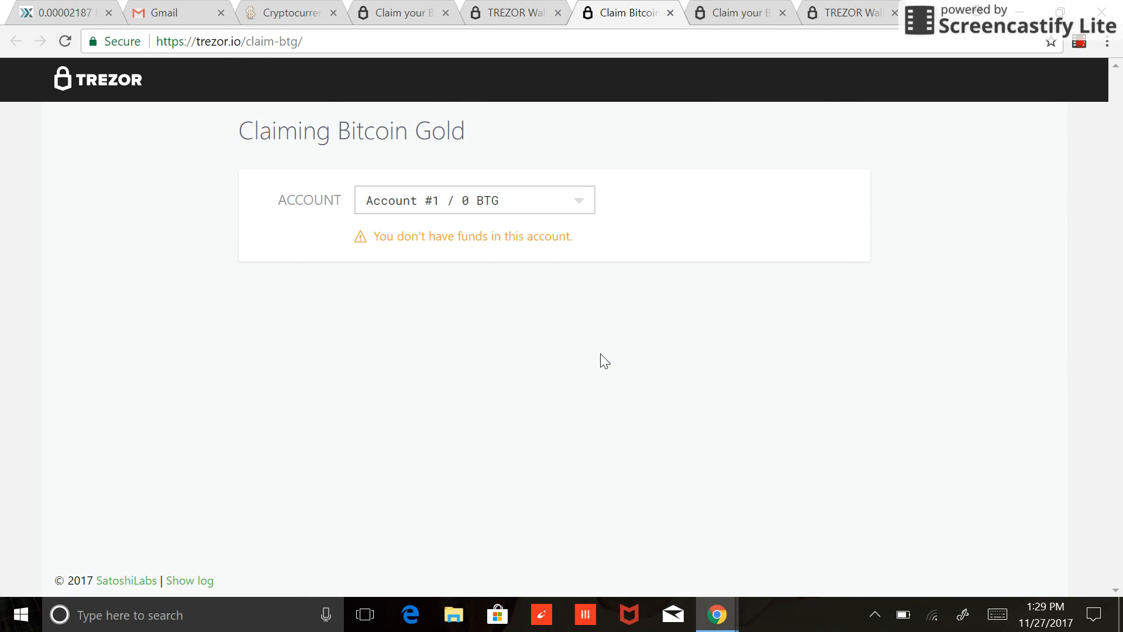
{"action": "mouse_move", "coordinate": [417, 238]}
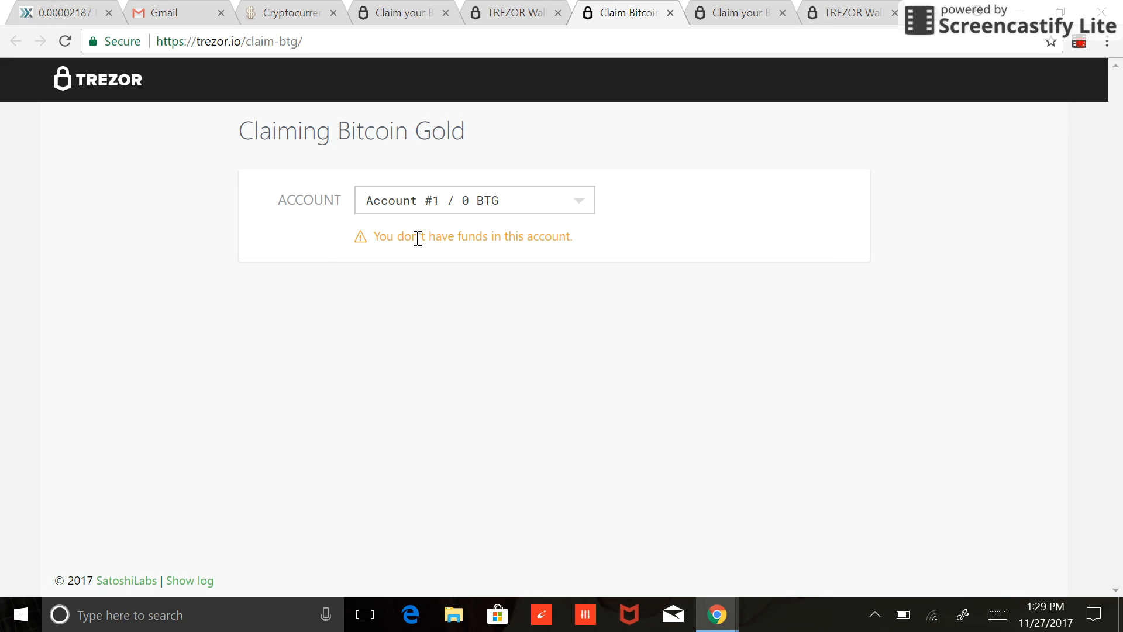
{"action": "mouse_move", "coordinate": [586, 189]}
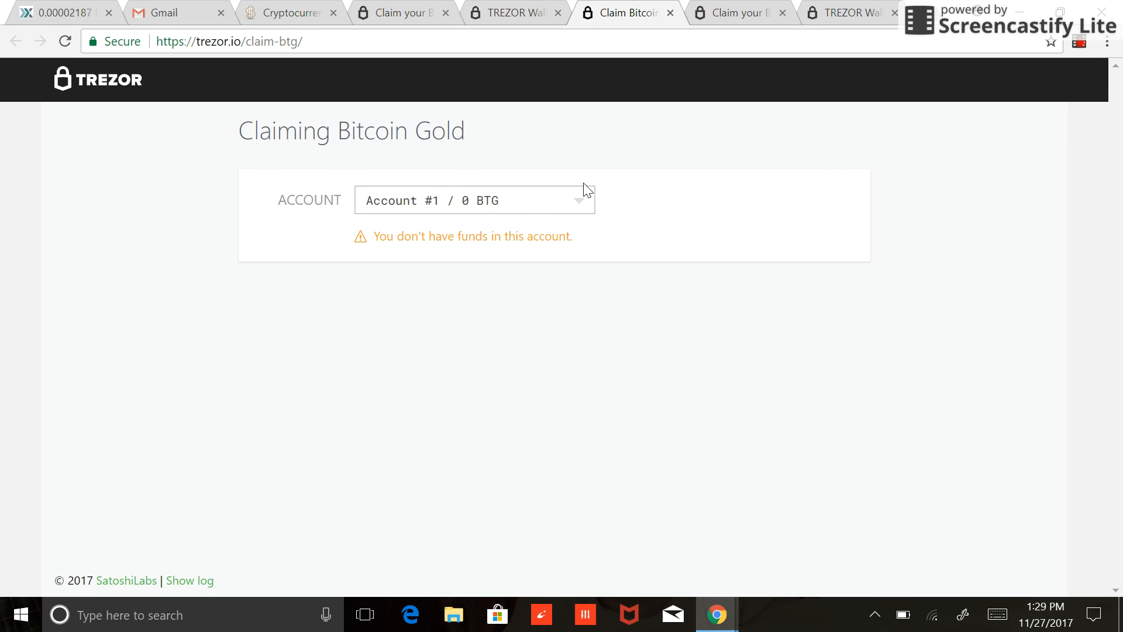
- View Accounts #1–#3 at 0 BTG, then return to the TREZOR Wallet tab
{"action": "left_click", "coordinate": [578, 200]}
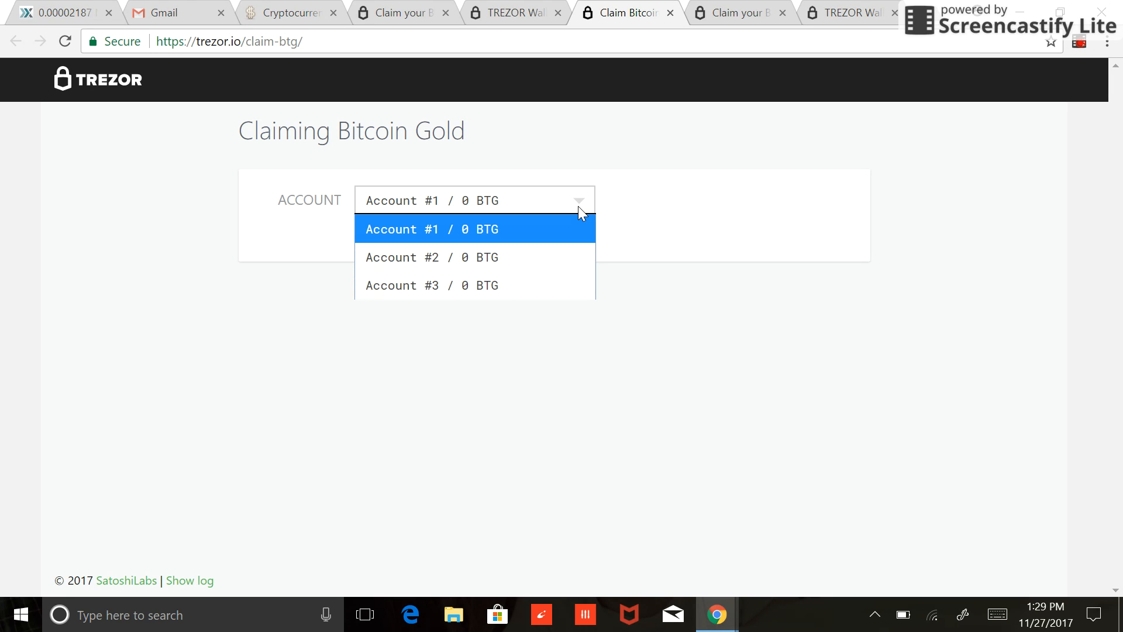
{"action": "mouse_move", "coordinate": [545, 247]}
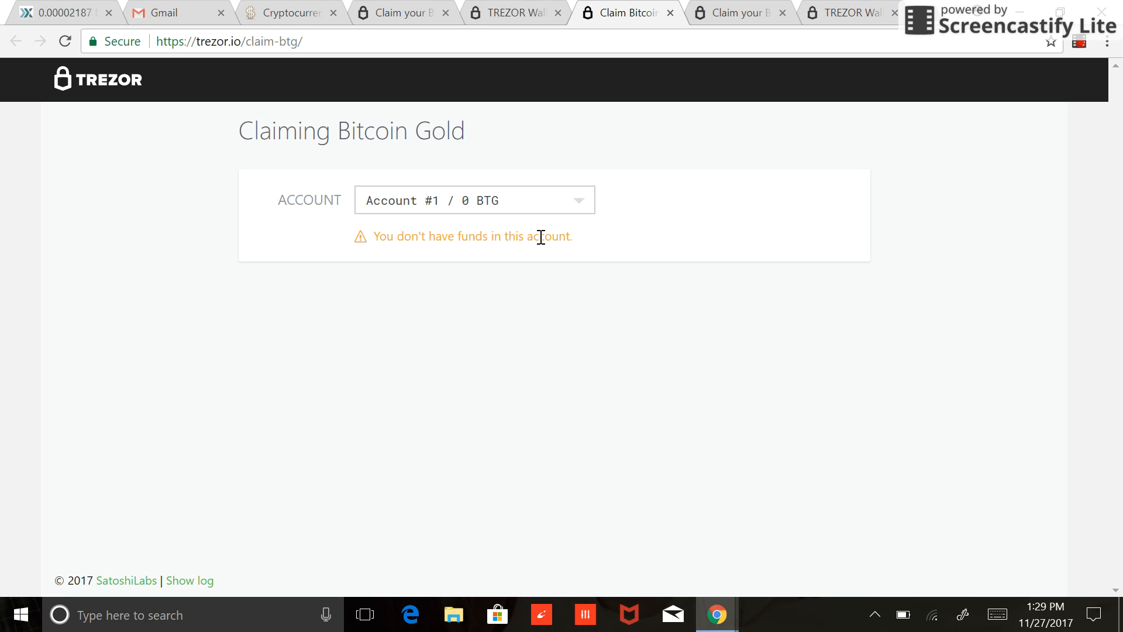
{"action": "mouse_move", "coordinate": [578, 258]}
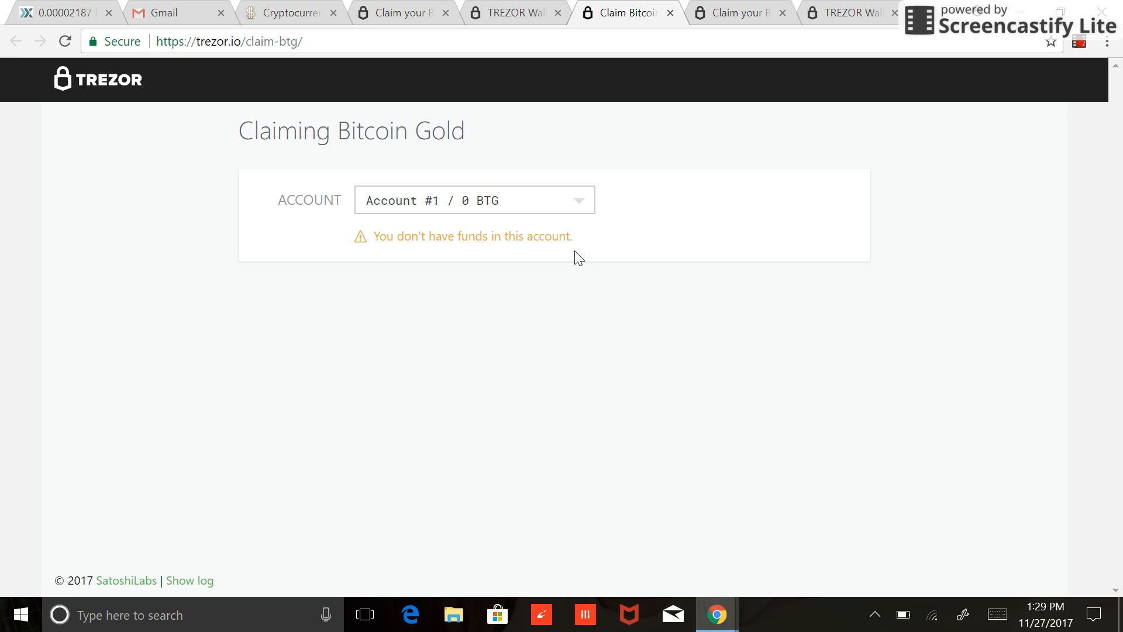
{"action": "left_click", "coordinate": [512, 13]}
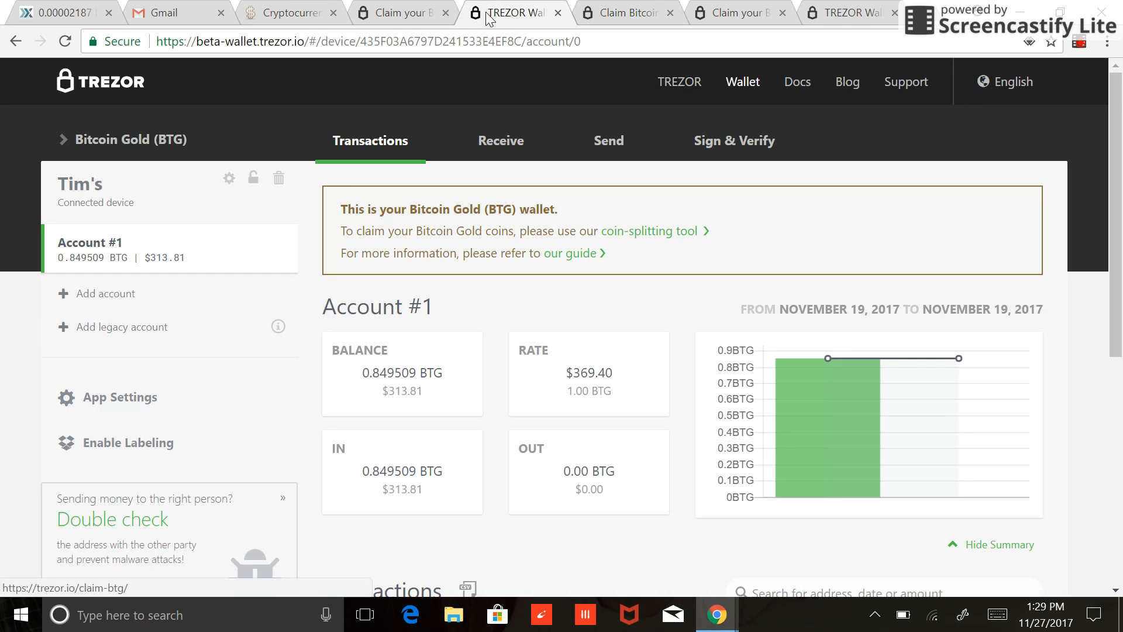